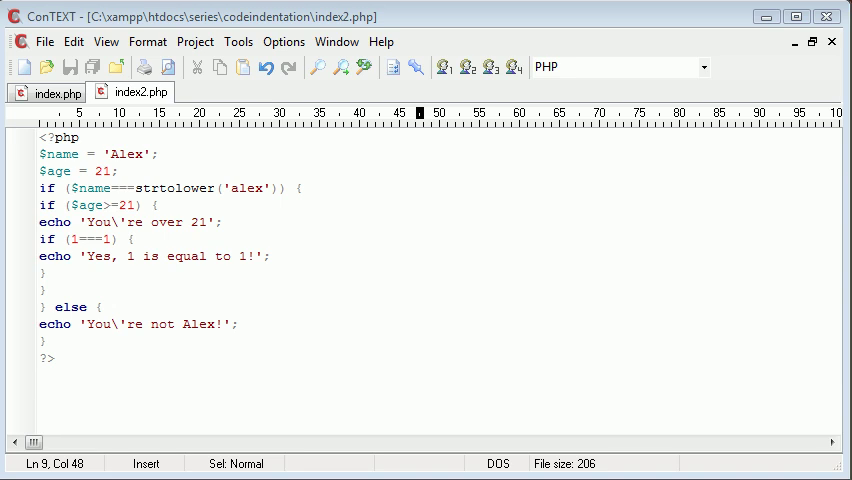
Rewrite the first if condition as strtolower($name)==='alex' in index2.php
click(275, 188)
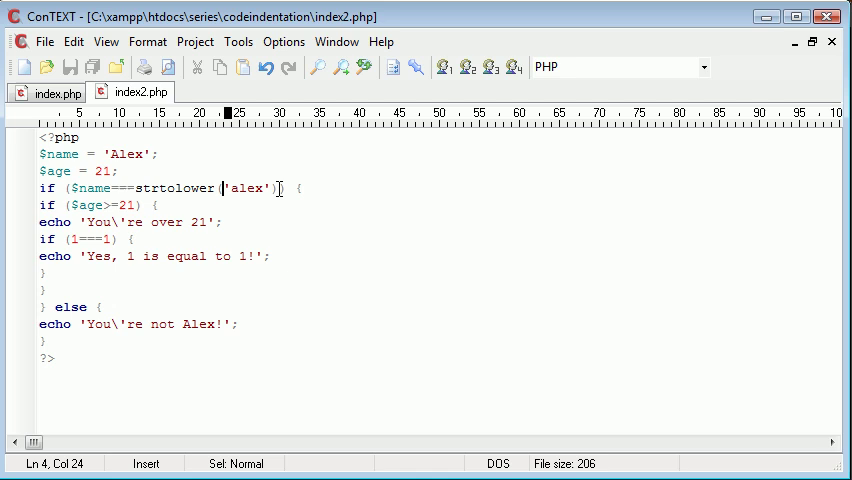
click(186, 188)
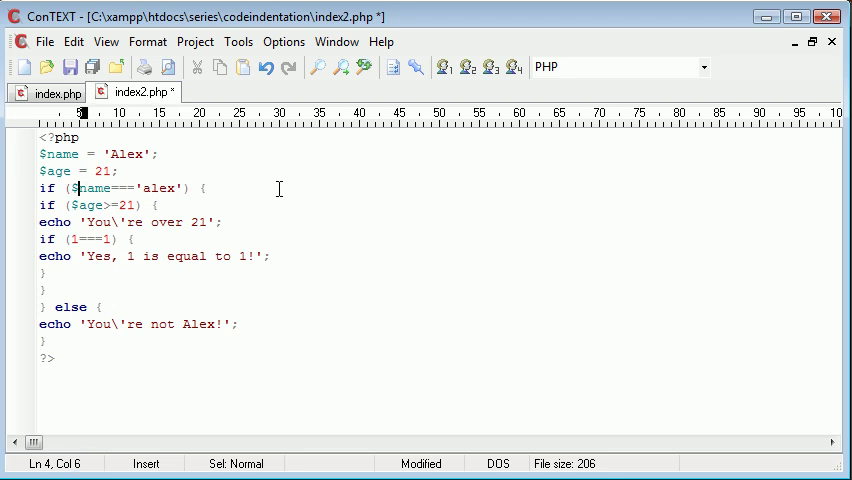
text(strtolower)
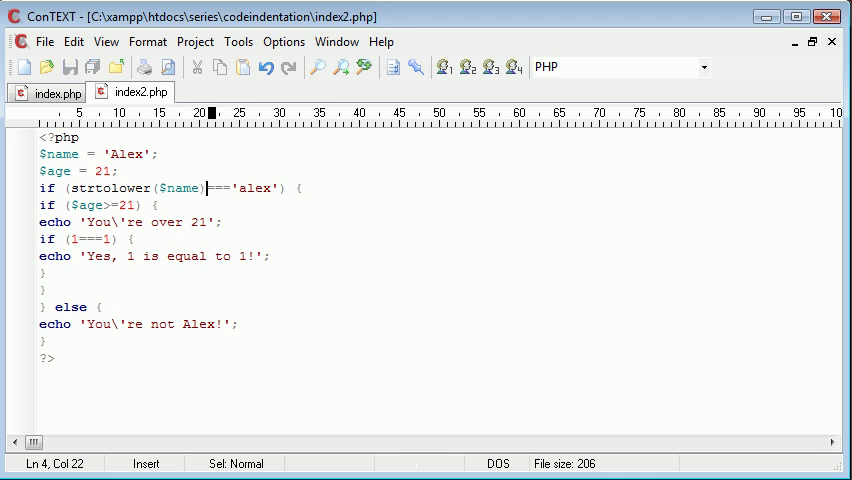
mouse_move(348, 254)
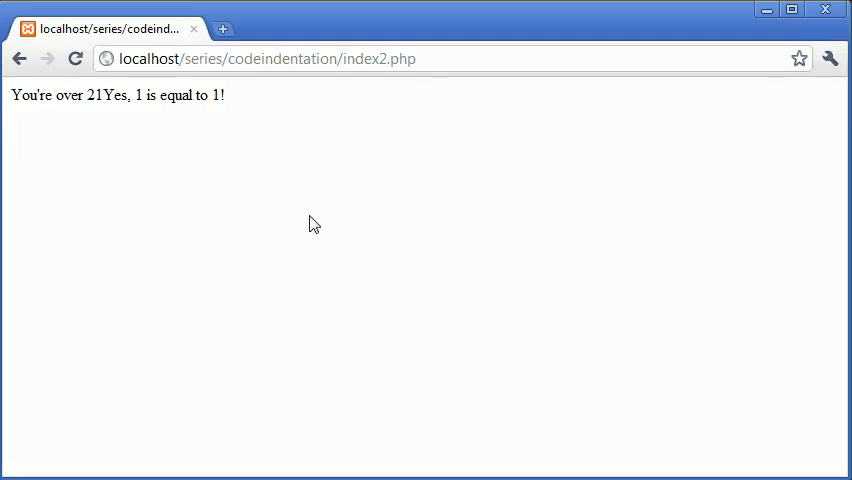
mouse_move(183, 103)
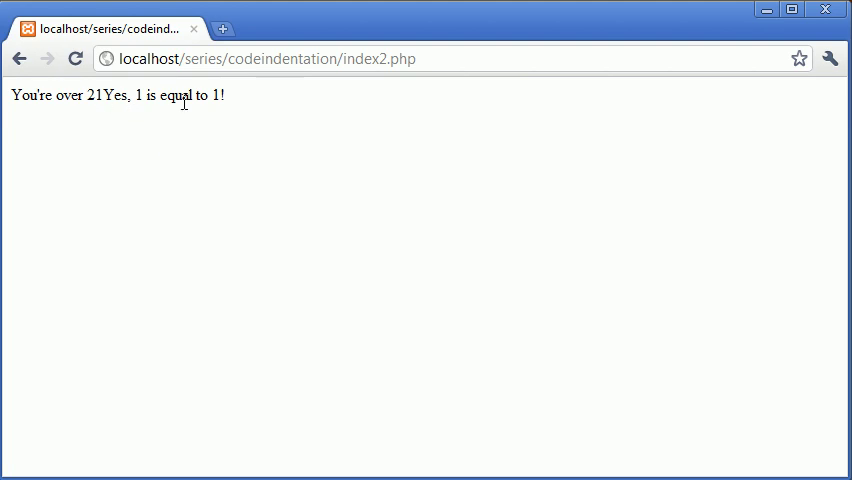
mouse_move(184, 101)
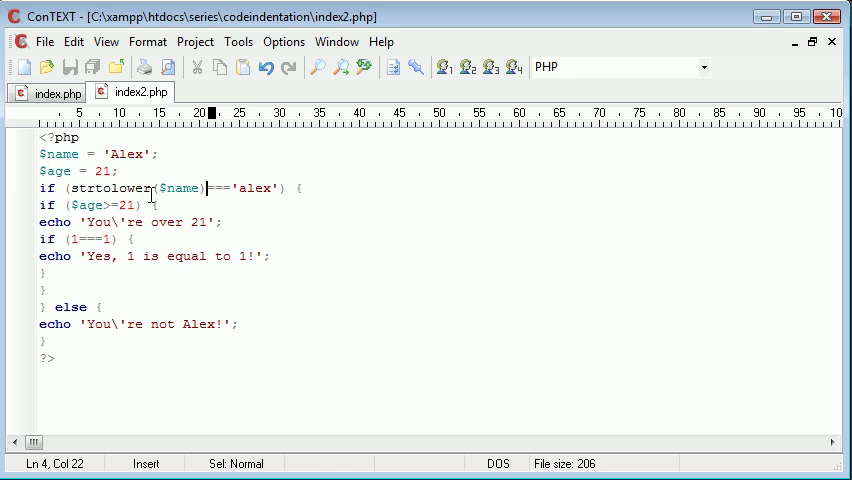
mouse_move(285, 190)
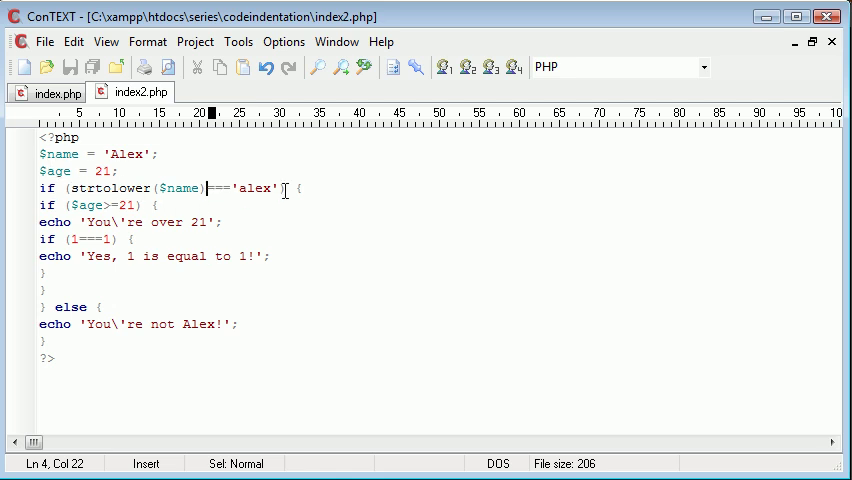
mouse_move(197, 211)
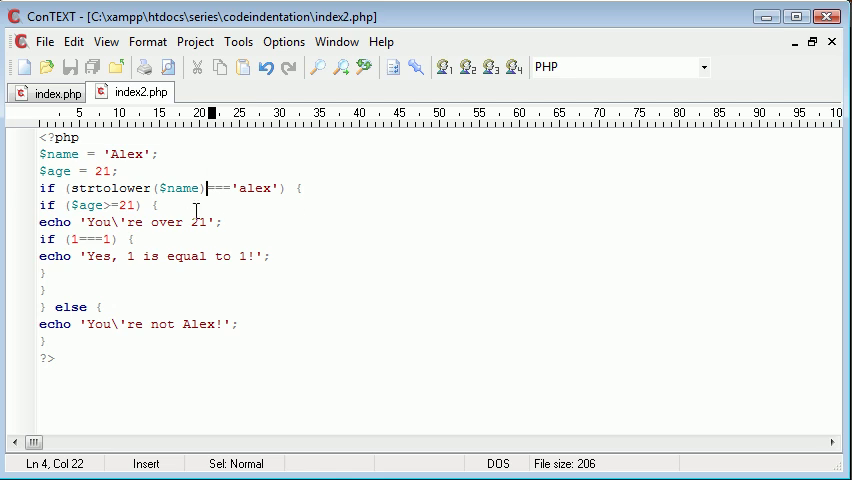
mouse_move(158, 172)
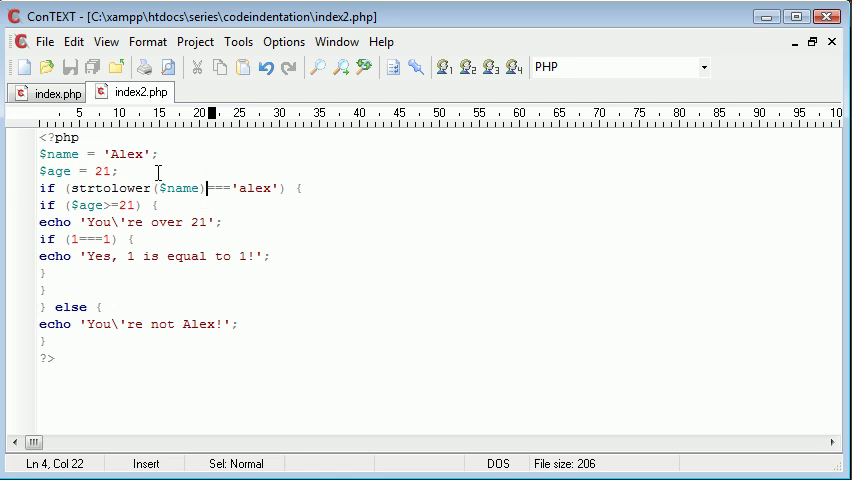
mouse_move(52, 256)
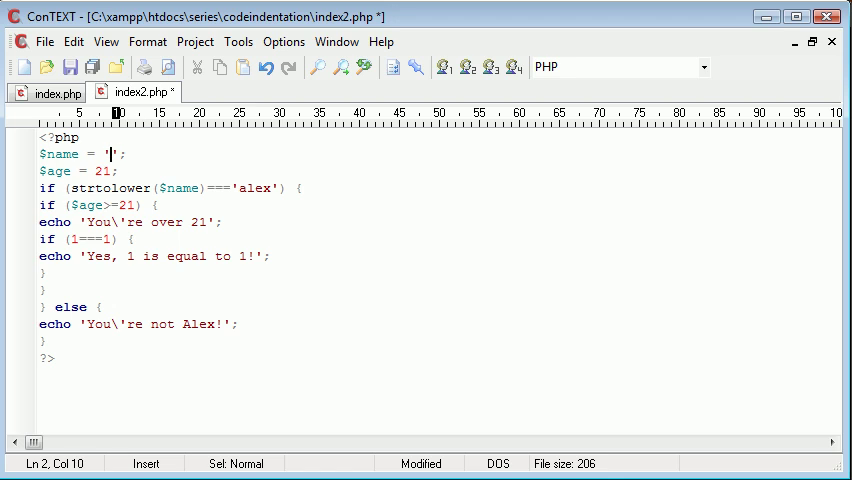
text(Alex)
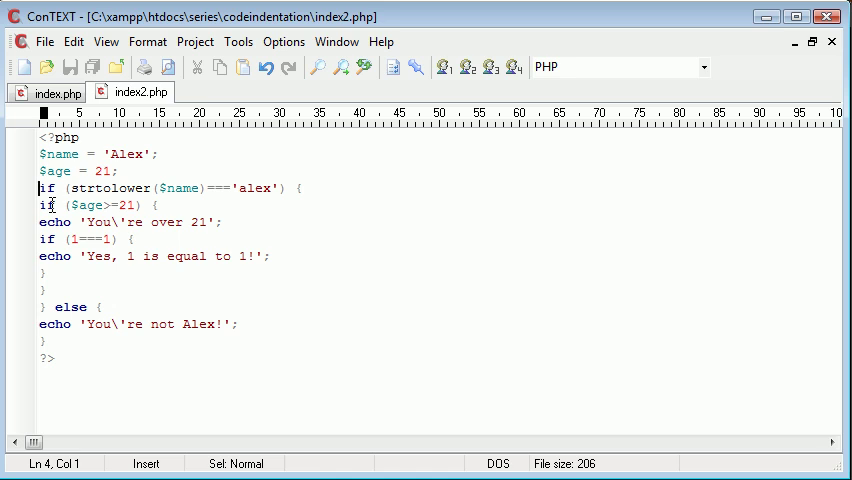
mouse_move(68, 377)
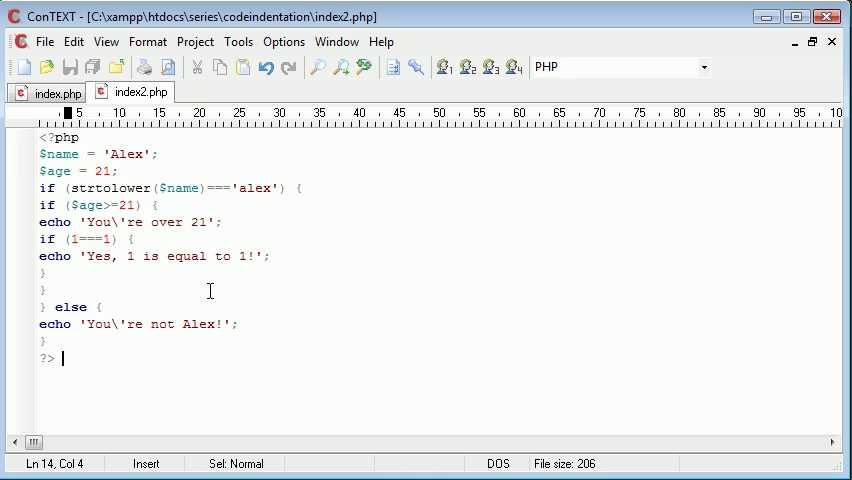
mouse_move(235, 271)
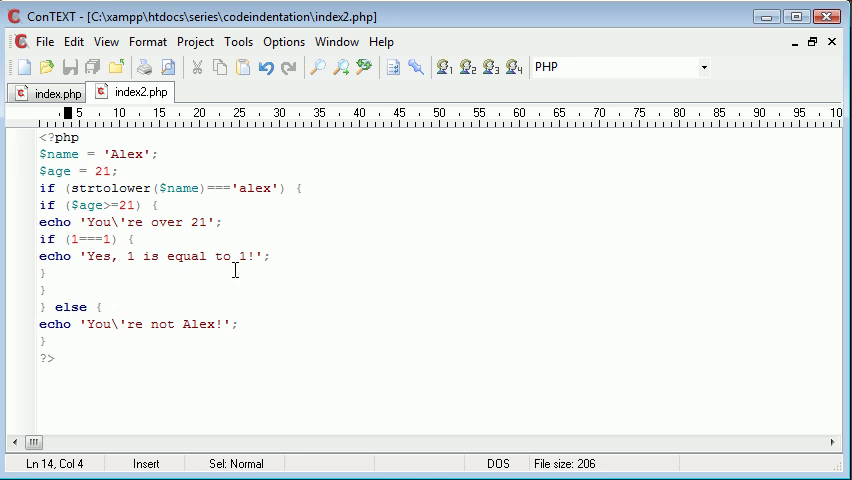
click(62, 358)
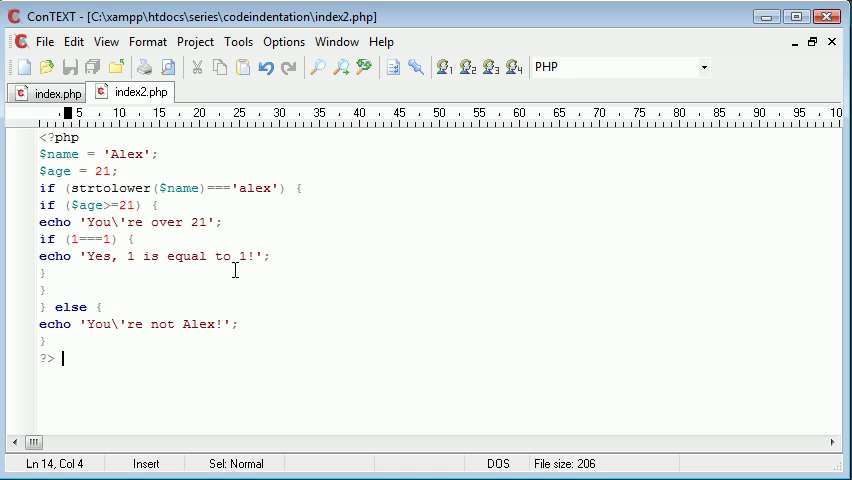
mouse_move(58, 93)
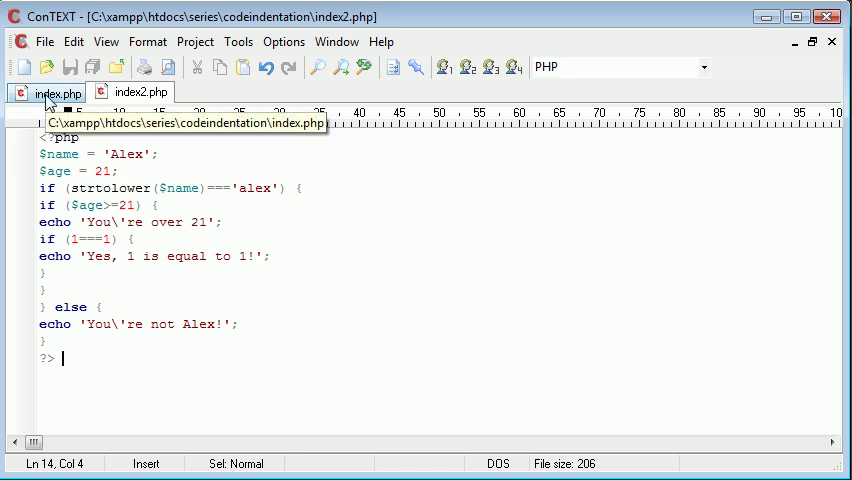
mouse_move(65, 465)
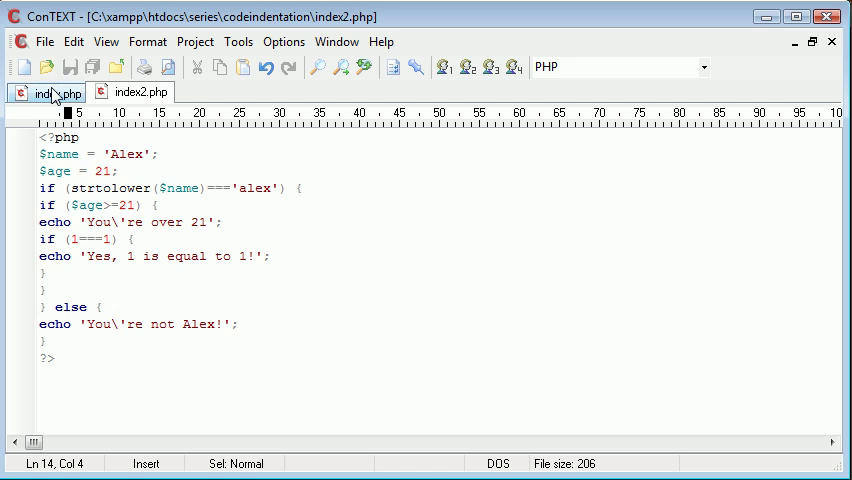
mouse_move(45, 92)
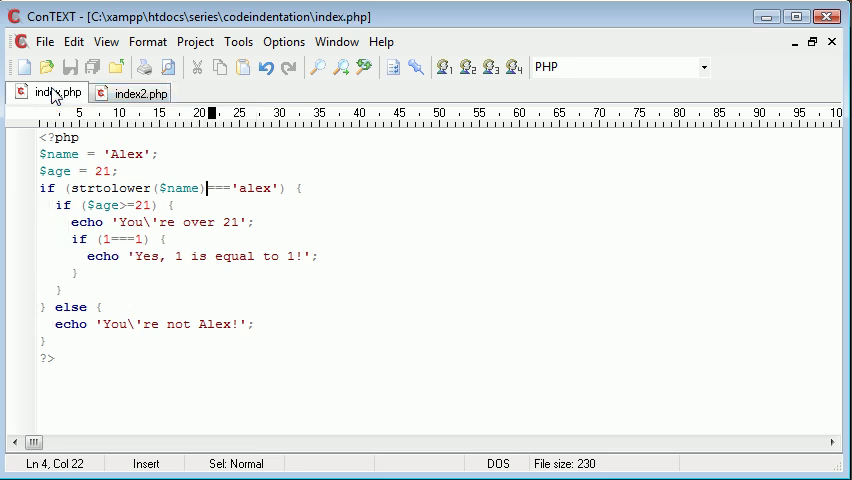
mouse_move(57, 92)
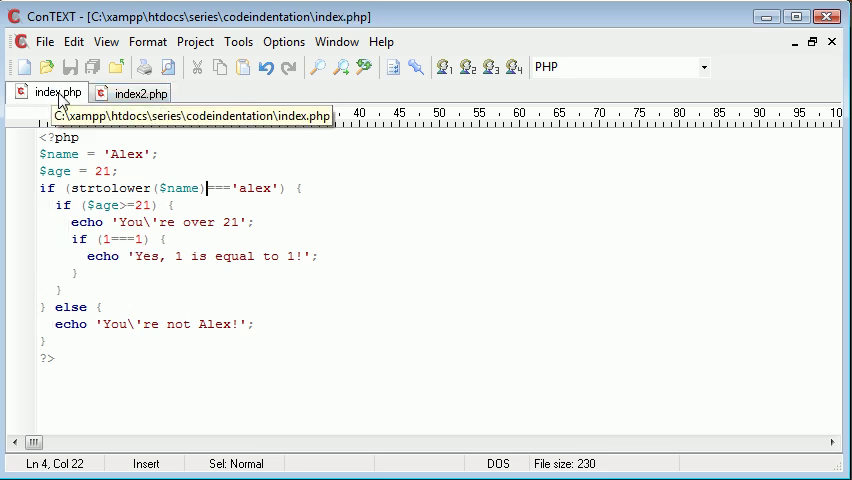
click(297, 188)
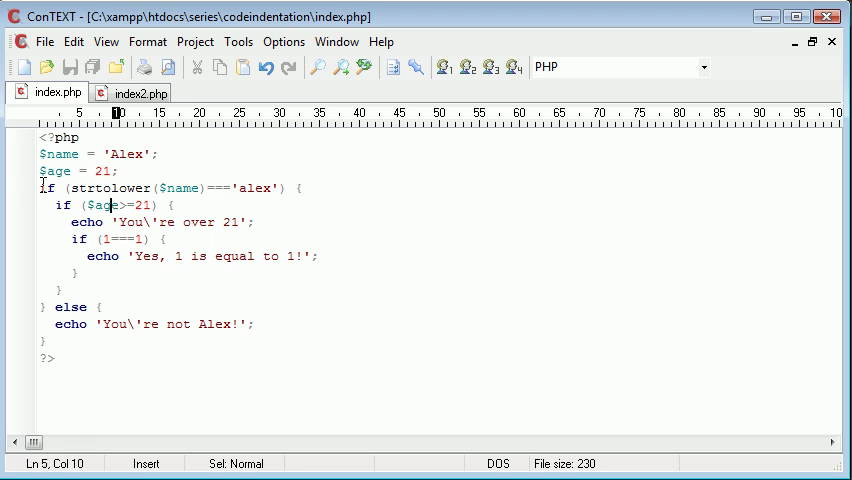
click(53, 205)
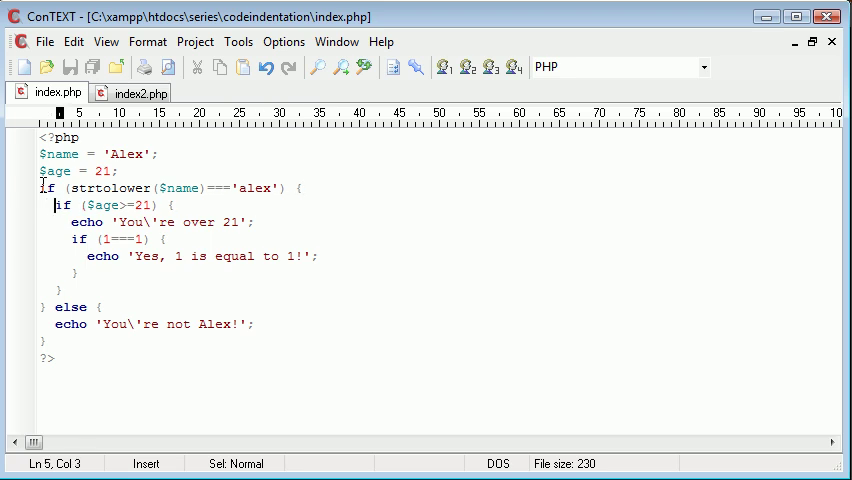
click(305, 205)
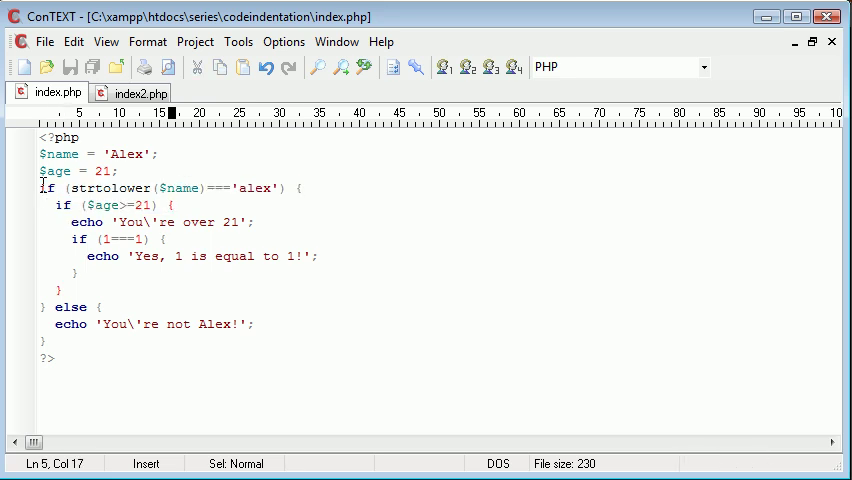
click(71, 222)
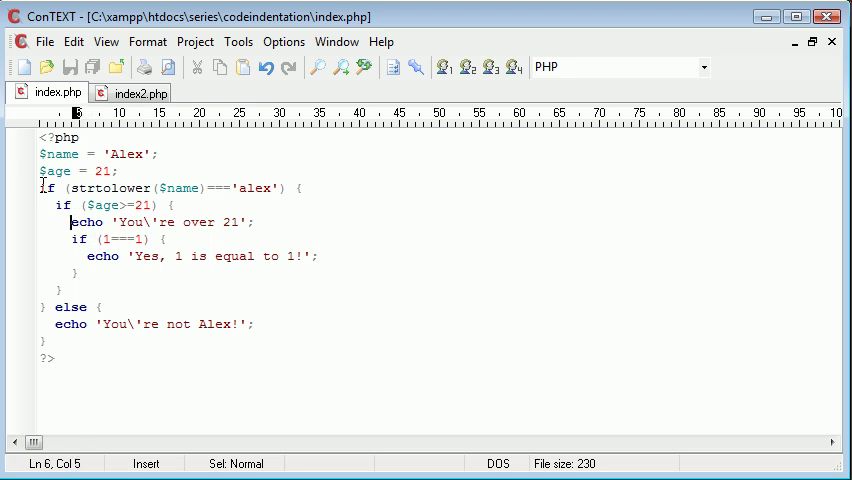
click(79, 239)
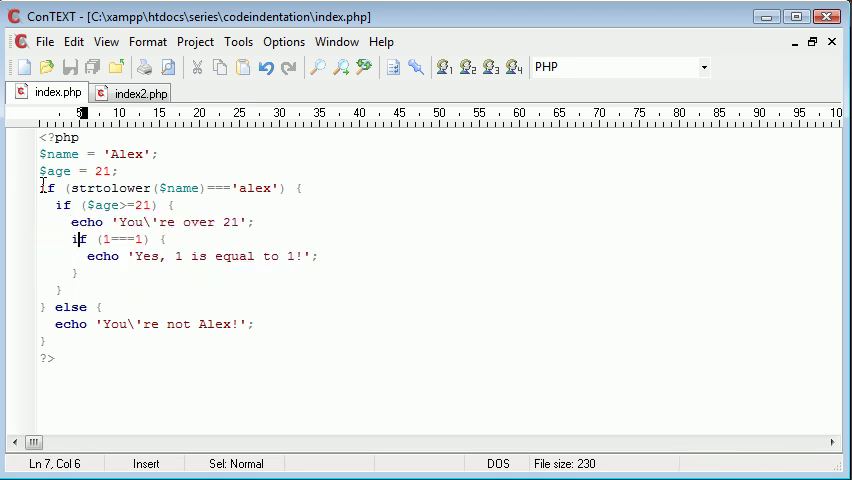
click(207, 359)
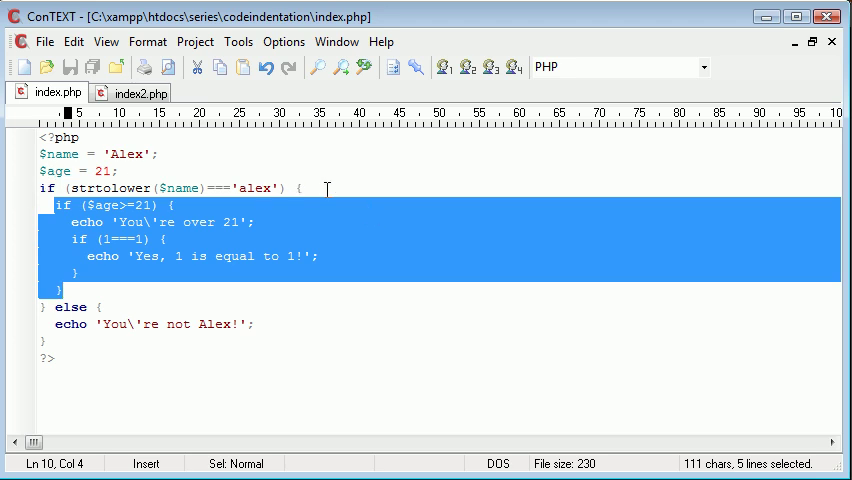
mouse_move(283, 320)
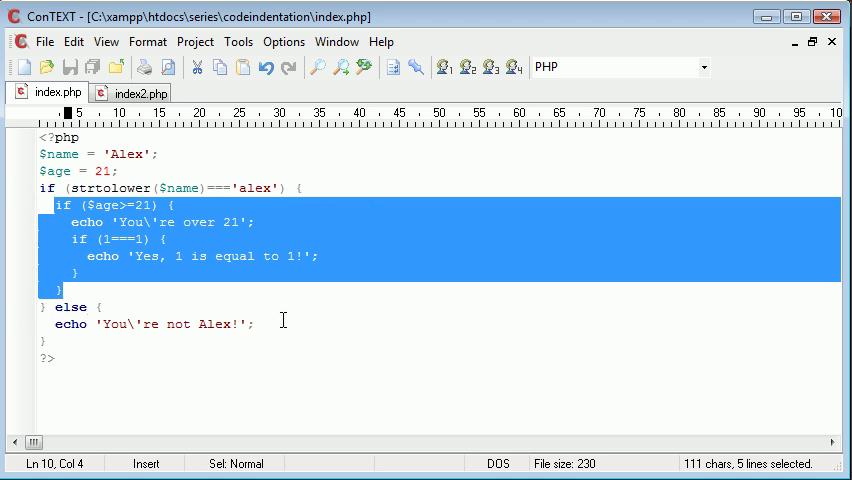
click(106, 205)
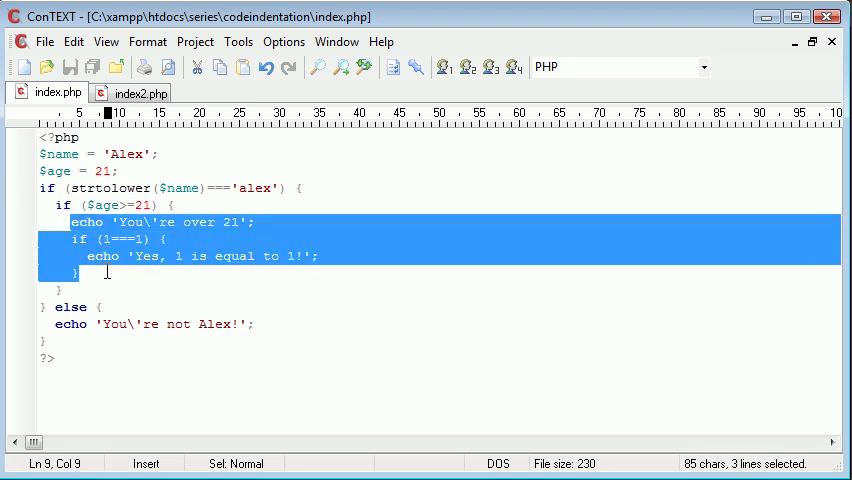
click(103, 272)
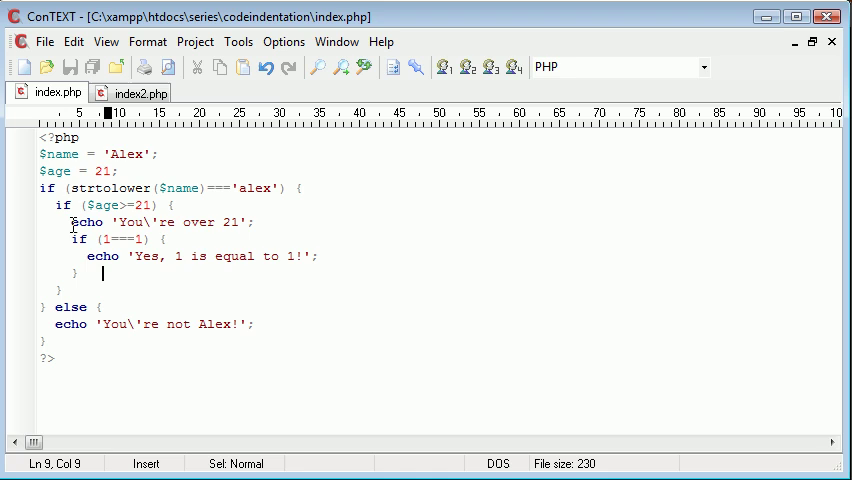
click(85, 256)
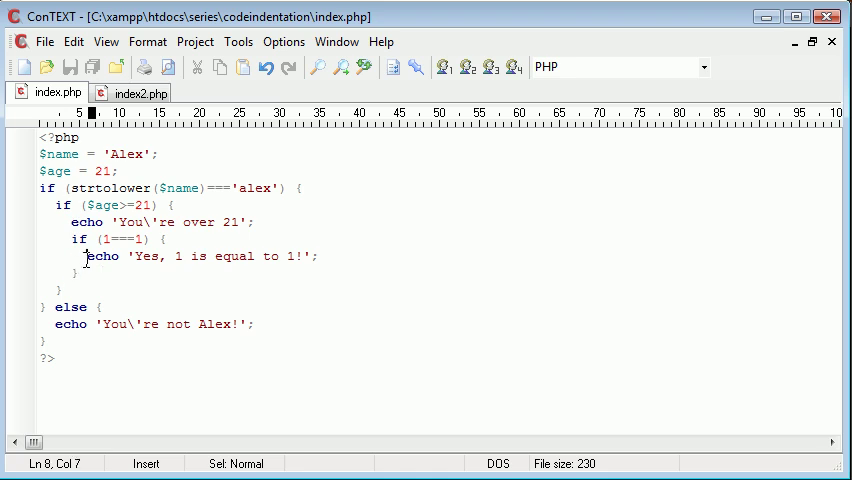
mouse_move(213, 252)
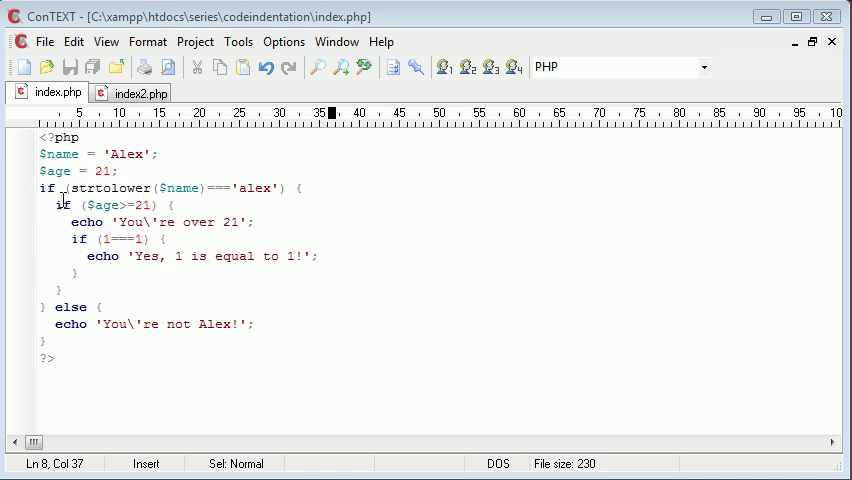
mouse_move(143, 205)
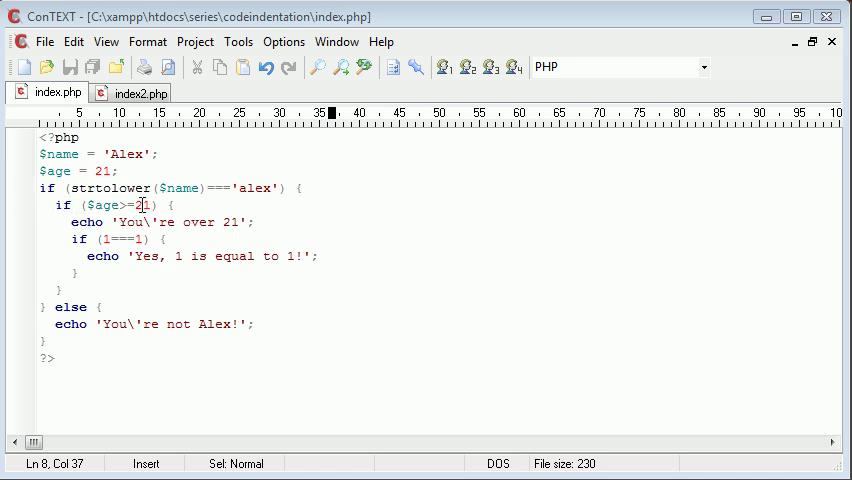
click(120, 205)
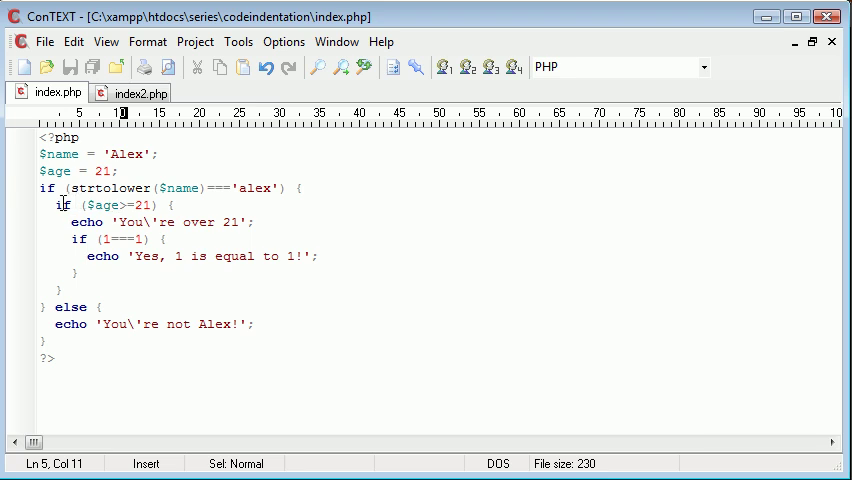
click(55, 205)
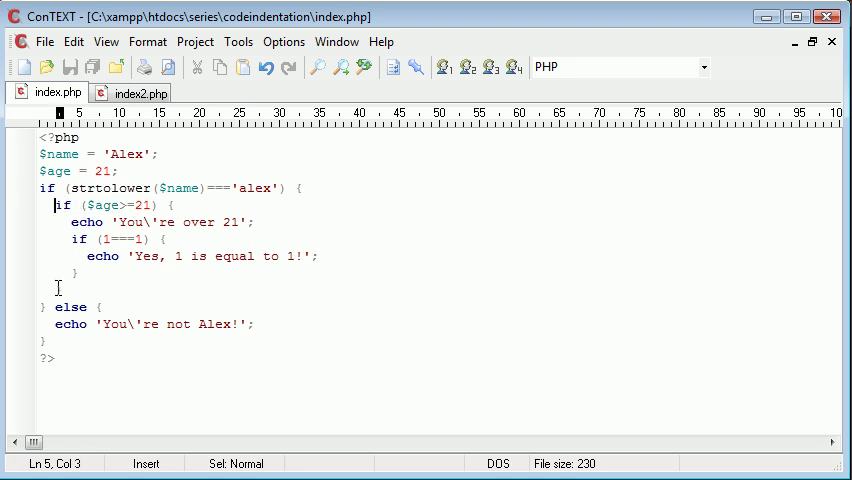
click(287, 307)
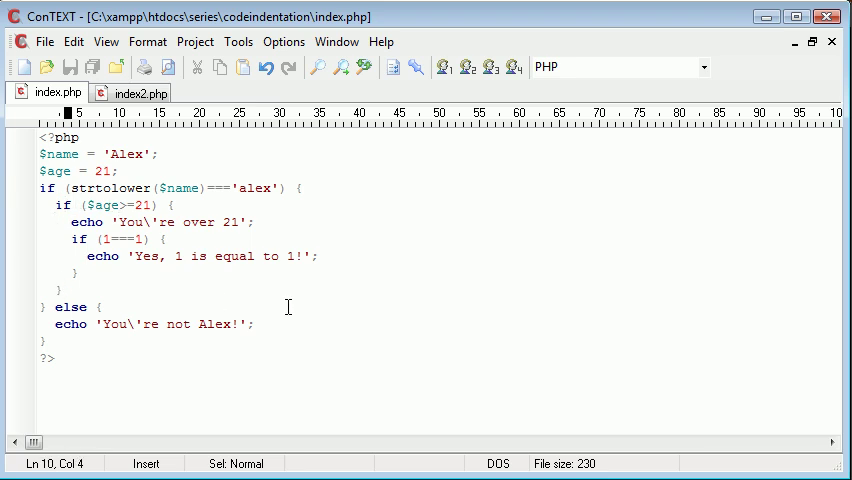
text( else {)
key(Return)
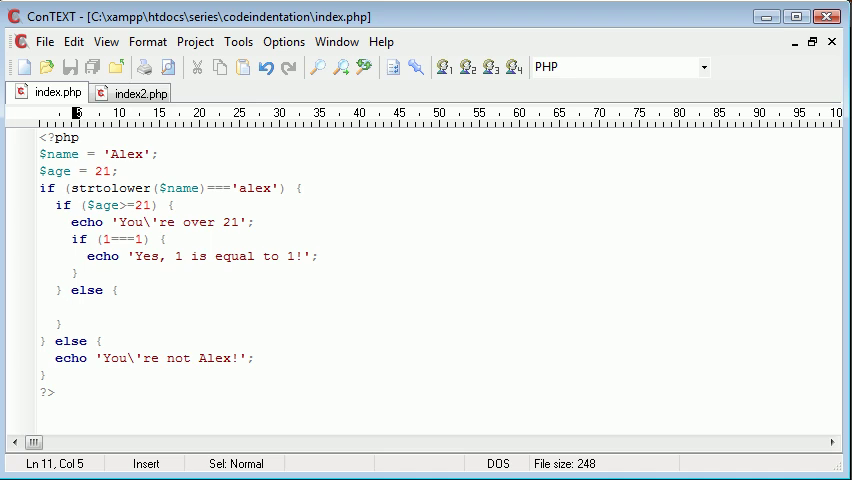
Add an else branch echoing 'Not over 21.' and change $age from 21 to 16
text(echo 'Not over 21.';)
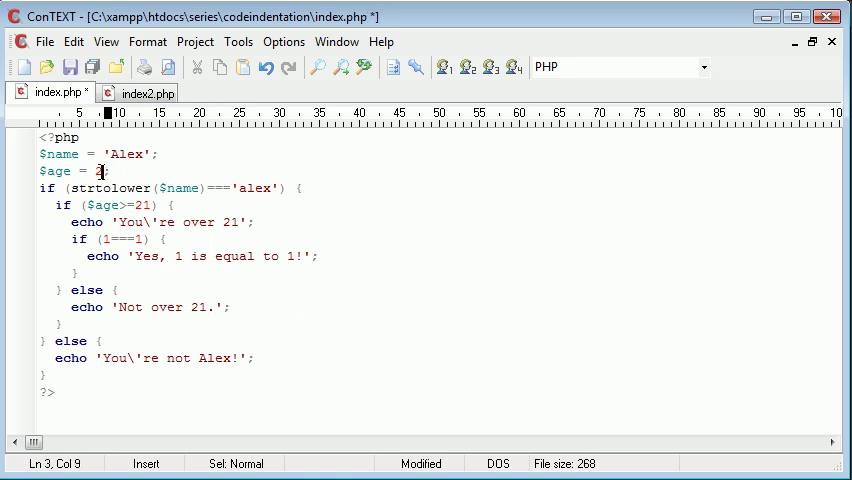
text(6)
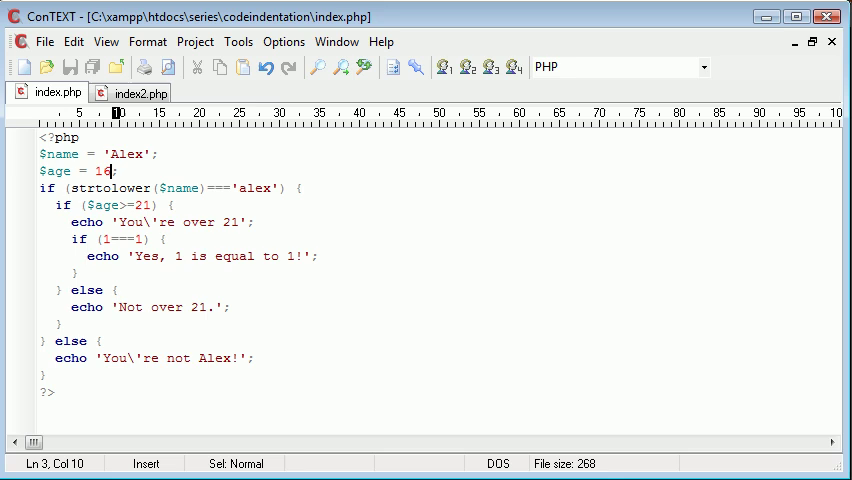